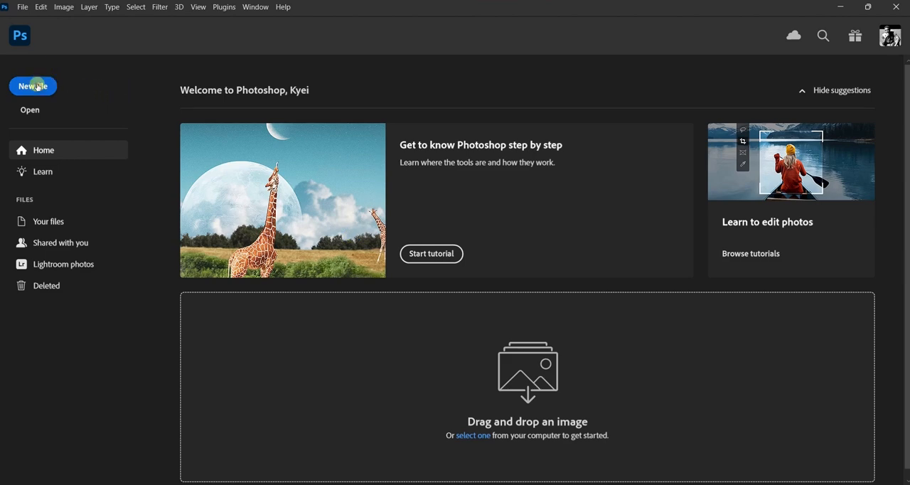
- Create a blank 7 x 5 in, 300 ppi Default Photoshop Size document
{"action": "left_click", "coordinate": [32, 86]}
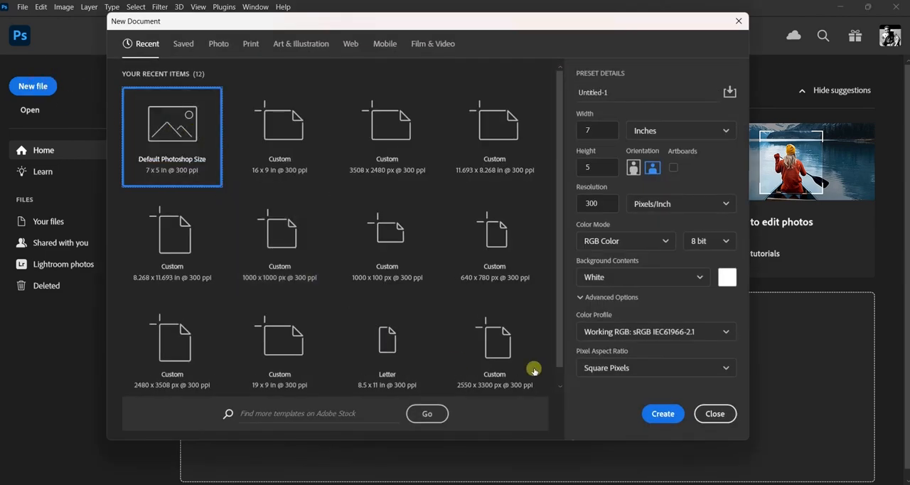
{"action": "left_click", "coordinate": [661, 413]}
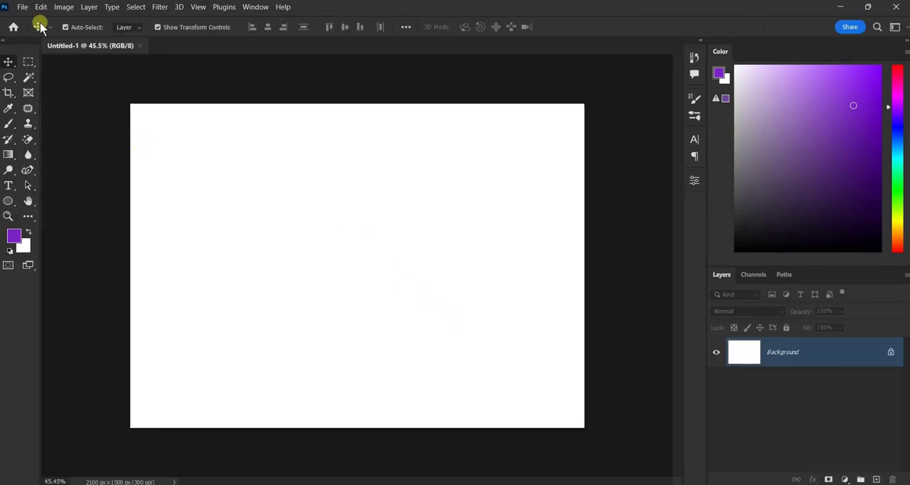
- In Preferences > Interface, cycle Color Theme swatches to the lightest theme and confirm
{"action": "left_click", "coordinate": [41, 7]}
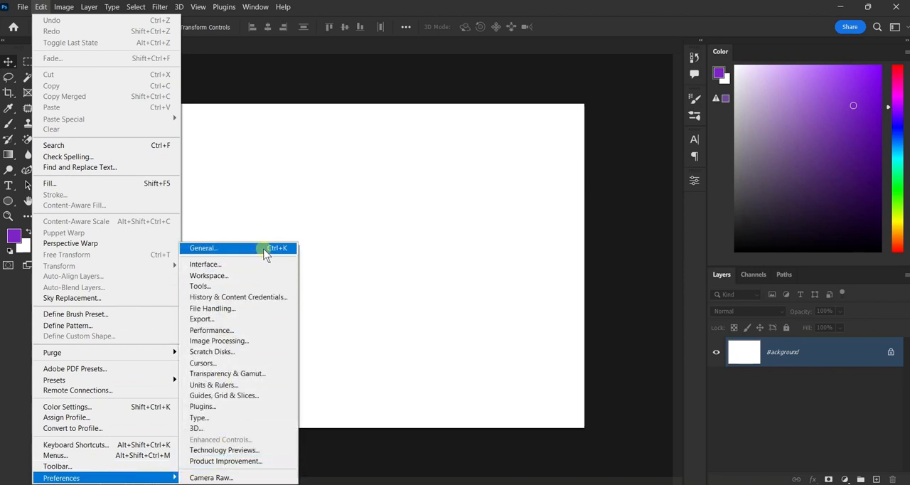
{"action": "left_click", "coordinate": [203, 247]}
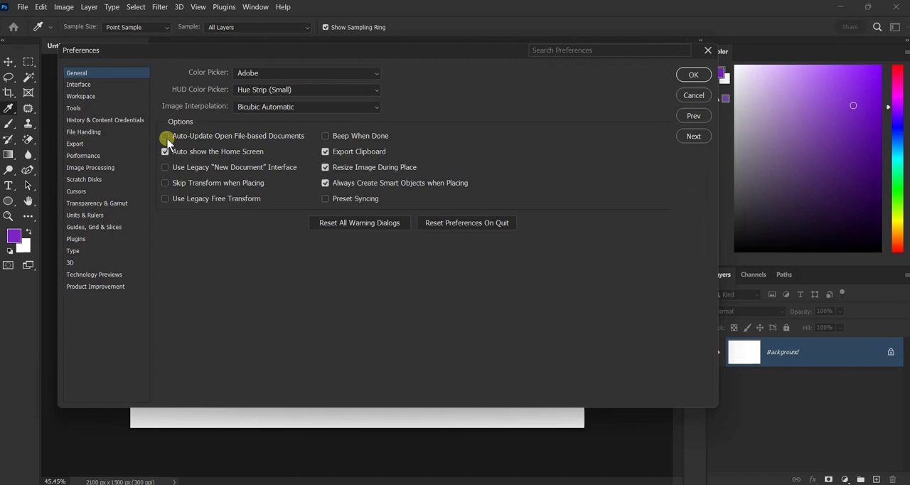
{"action": "left_click", "coordinate": [78, 84]}
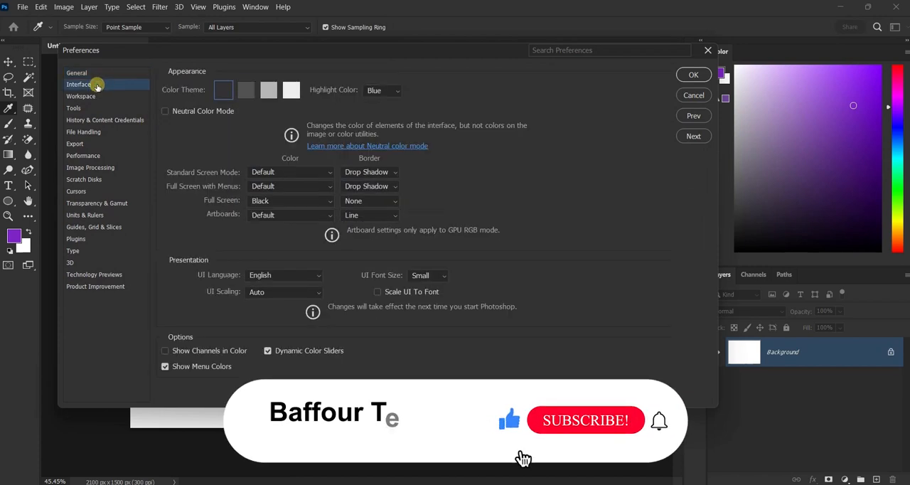
{"action": "left_click", "coordinate": [269, 89]}
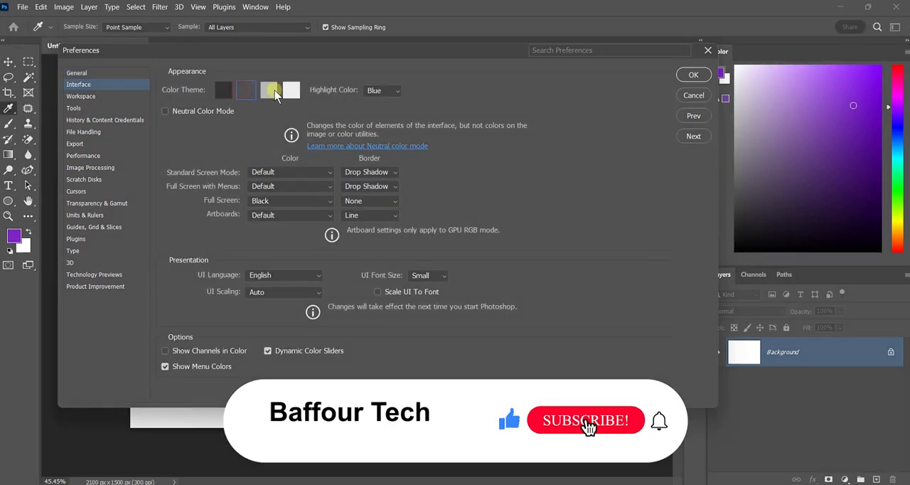
{"action": "left_click", "coordinate": [291, 90]}
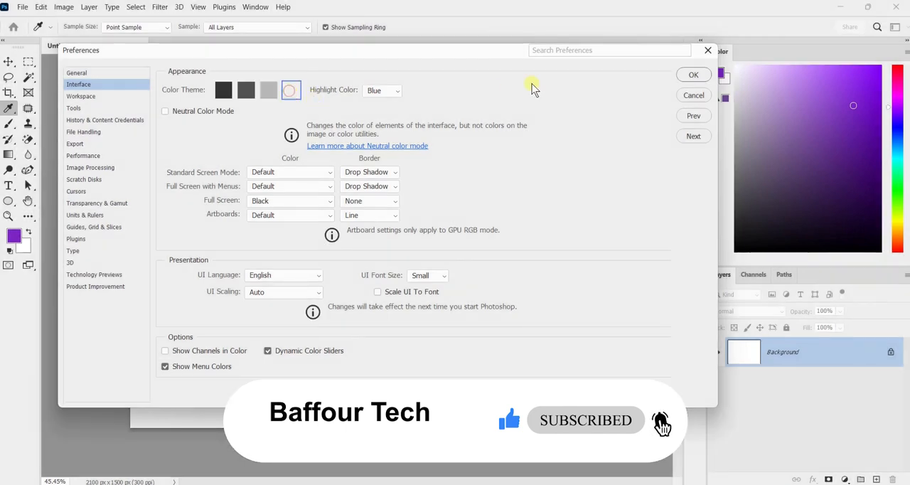
{"action": "left_click", "coordinate": [694, 75]}
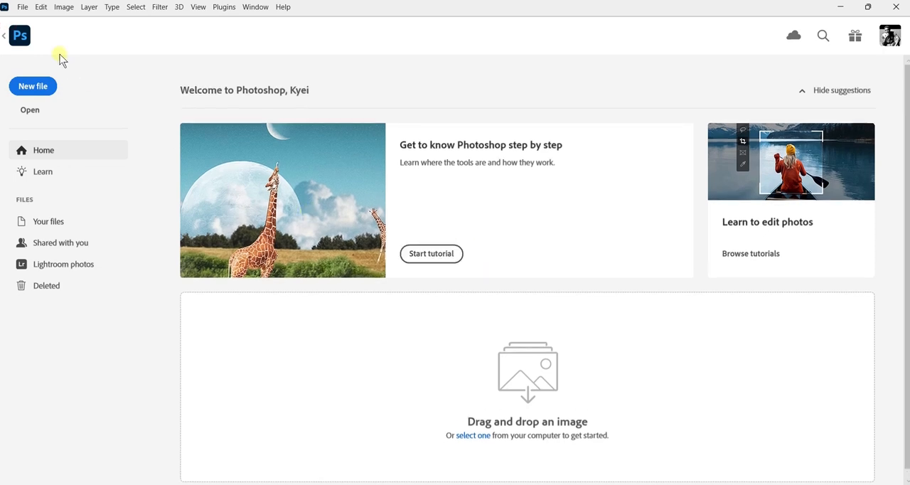
- Return from the Home screen to the Untitled-1 document and reopen the Edit menu
{"action": "left_click", "coordinate": [32, 86]}
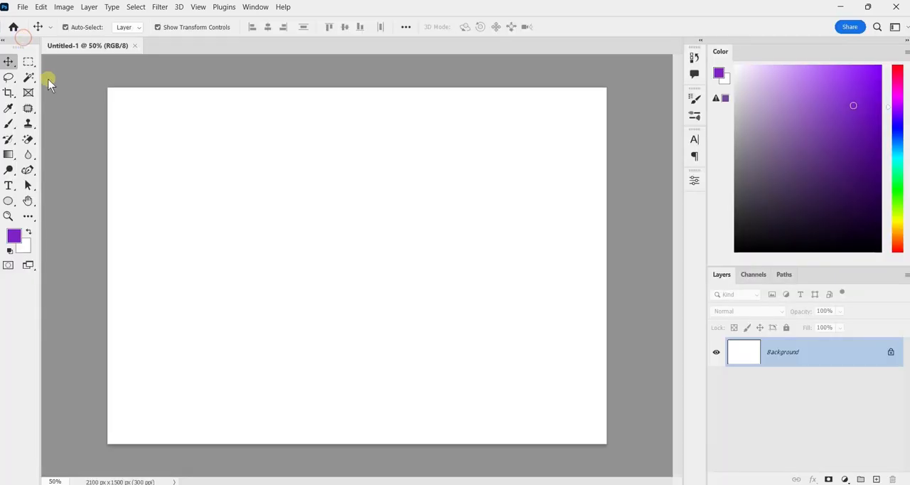
{"action": "left_click", "coordinate": [41, 7]}
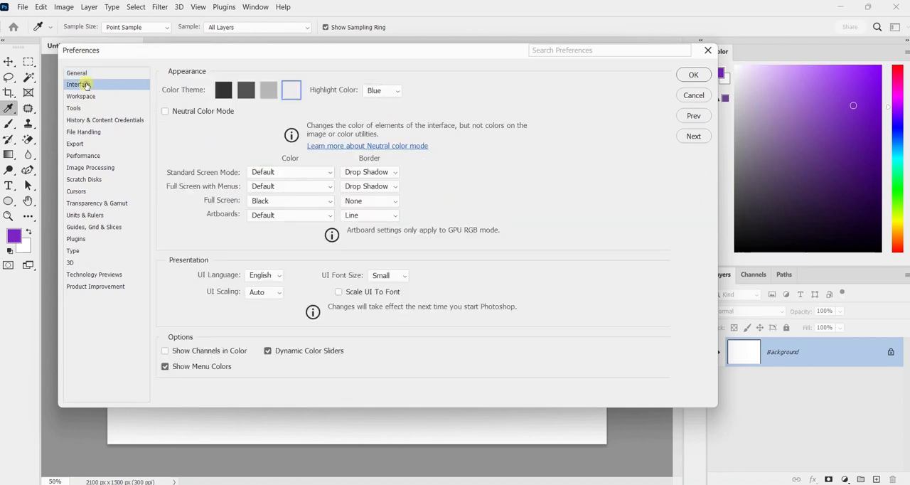
- Pick the darkest Color Theme and Blue highlight color, then accept the preferences
{"action": "left_click", "coordinate": [268, 89]}
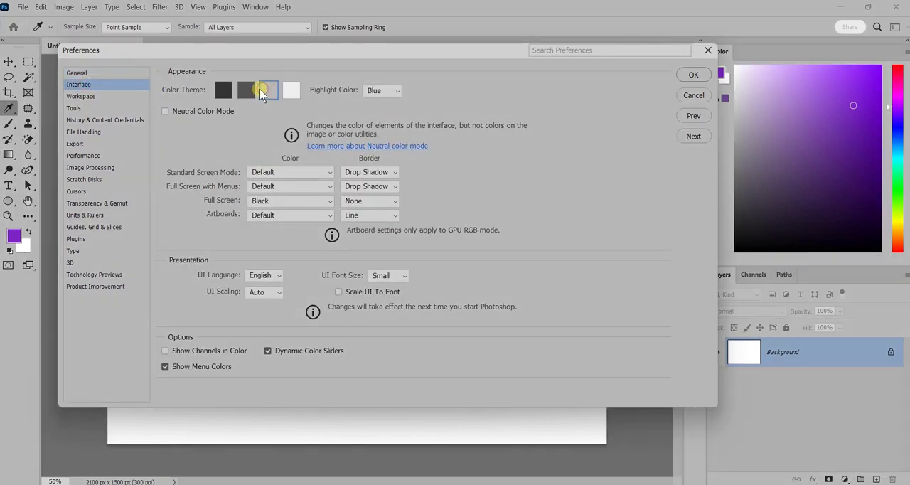
{"action": "left_click", "coordinate": [291, 90]}
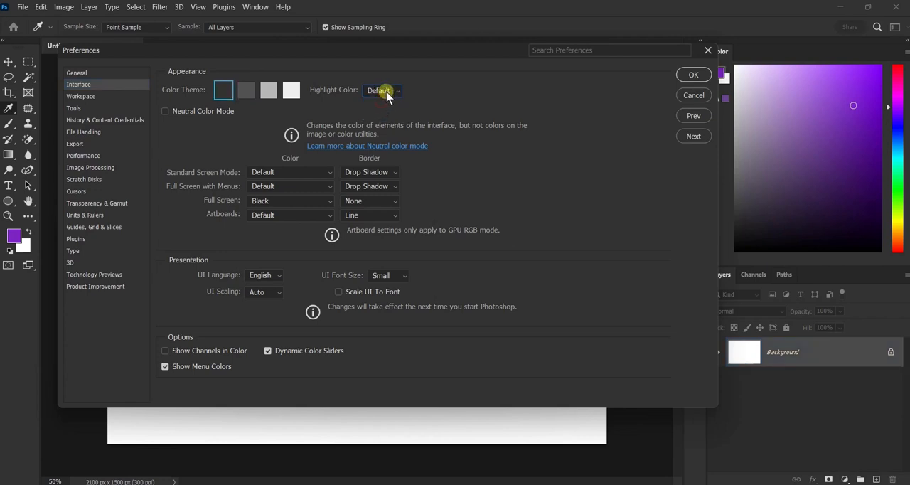
{"action": "left_click", "coordinate": [381, 90]}
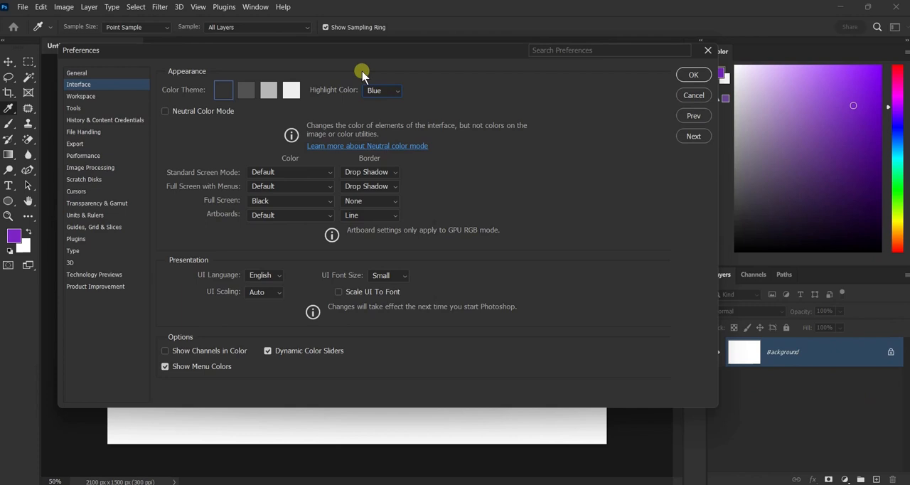
{"action": "mouse_move", "coordinate": [388, 114]}
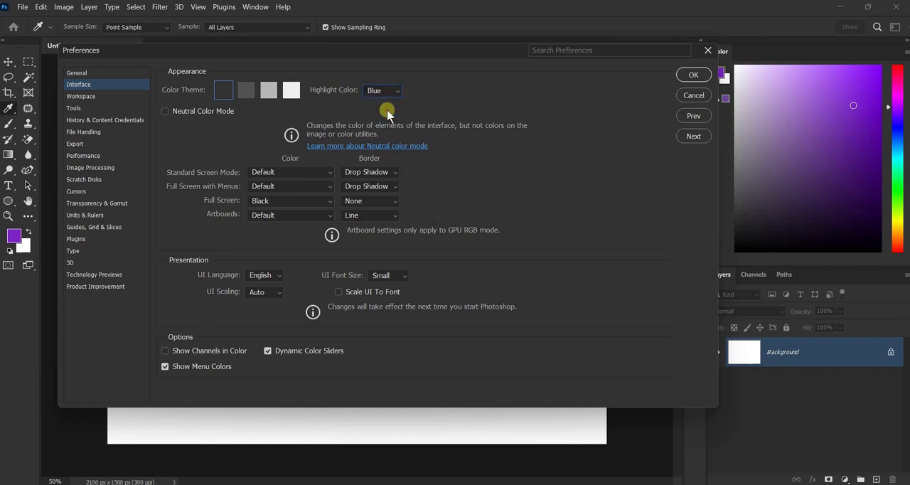
{"action": "left_click", "coordinate": [693, 74]}
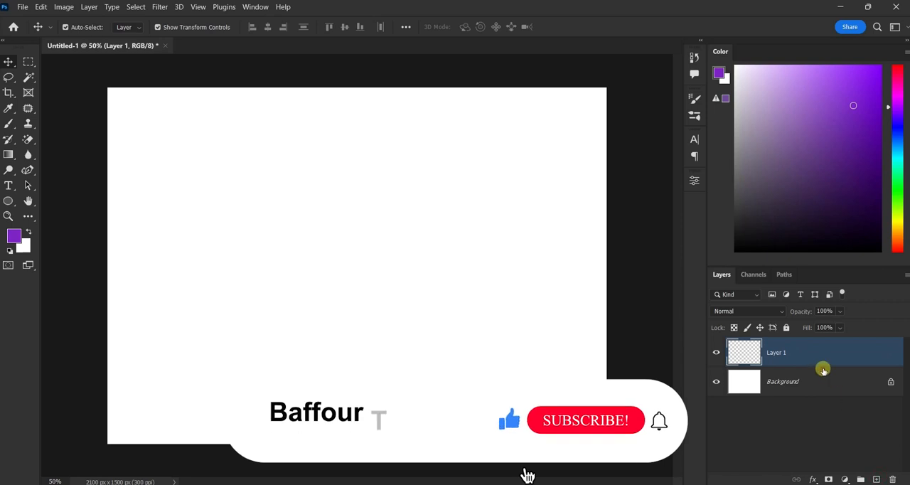
- Enter the text 'Tech' while Layer 1 is active
{"action": "type", "text": "Tech"}
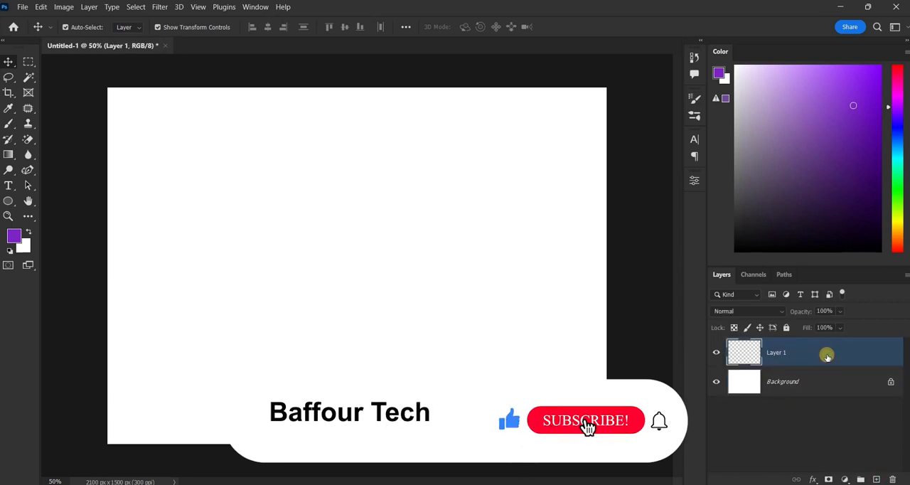